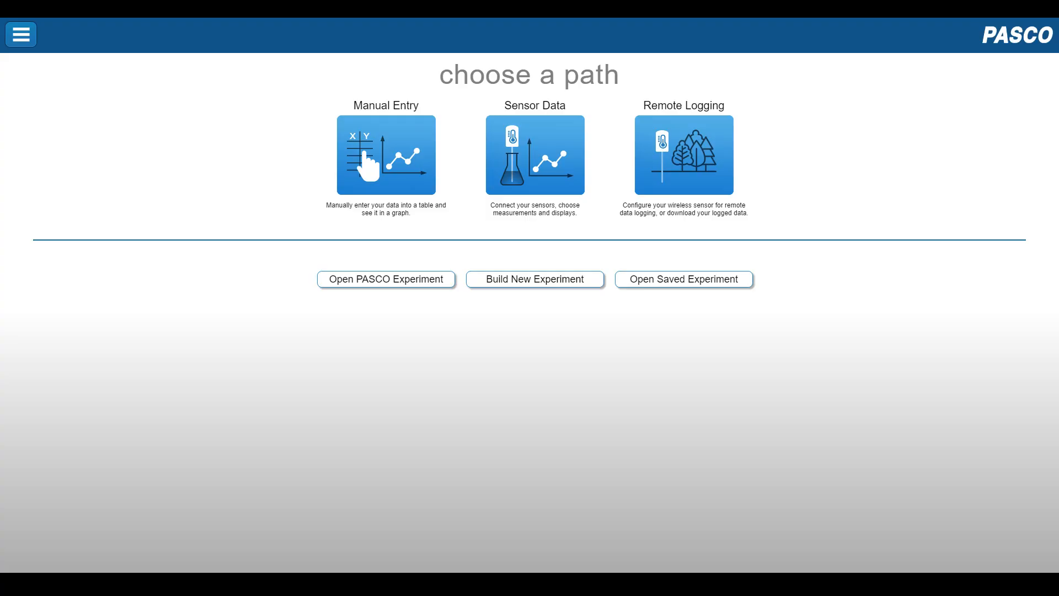
Start a Sensor Data experiment and show the connected wireless devices with the Smart Cart listed
{"action": "left_click", "coordinate": [535, 155]}
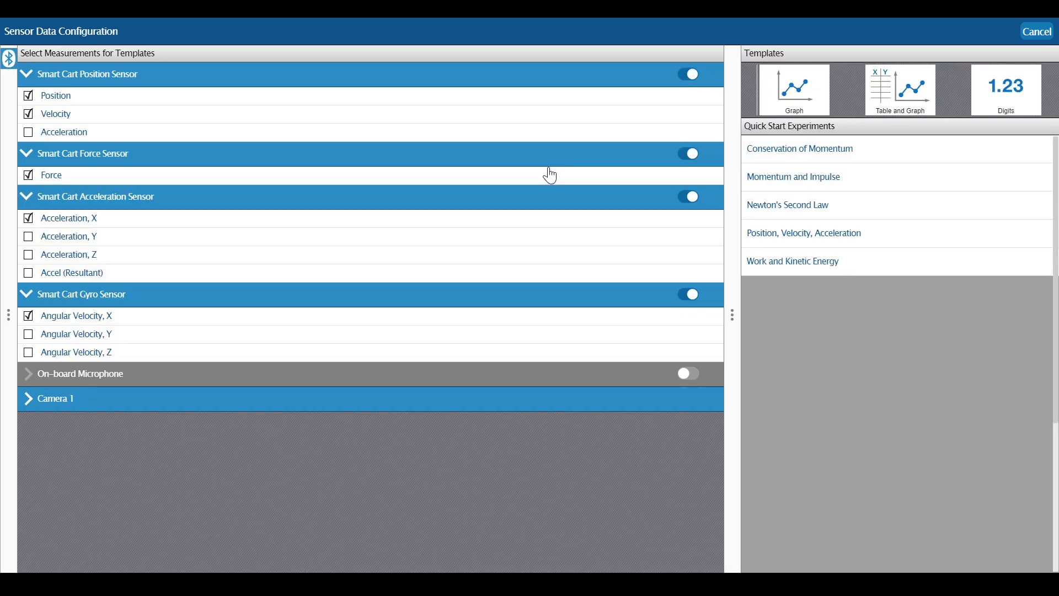
{"action": "left_click", "coordinate": [9, 58]}
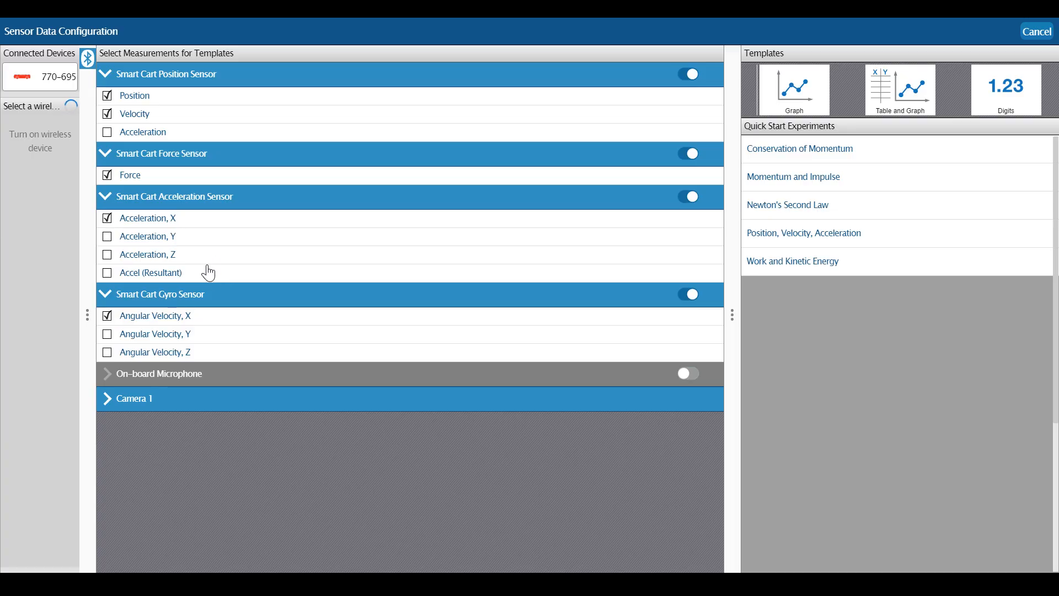
{"action": "mouse_move", "coordinate": [44, 243]}
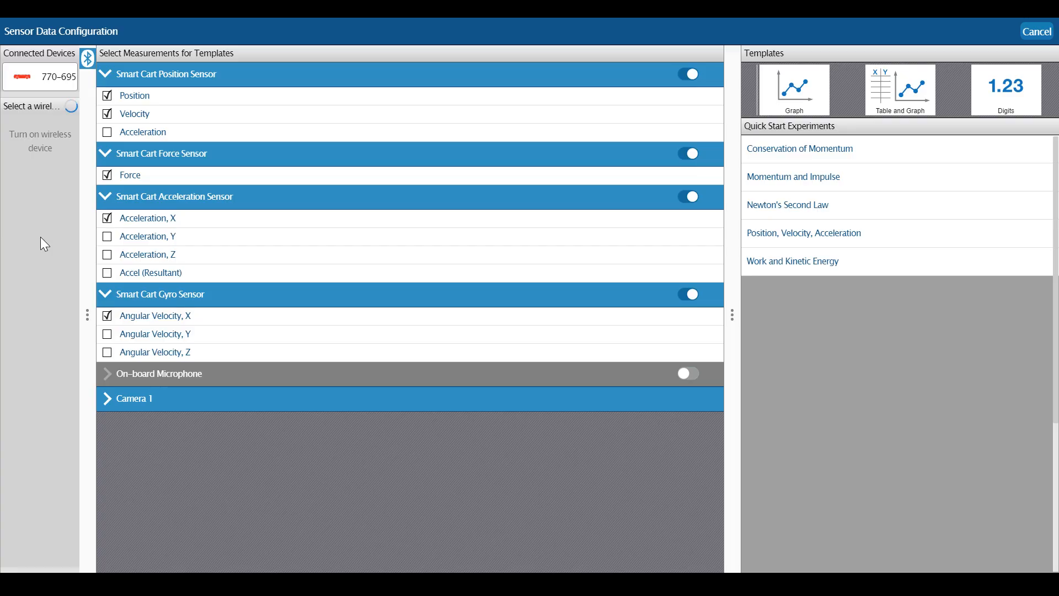
Adjust the Smart Cart measurement selection, deselecting Angular Velocity X
{"action": "left_click", "coordinate": [107, 131]}
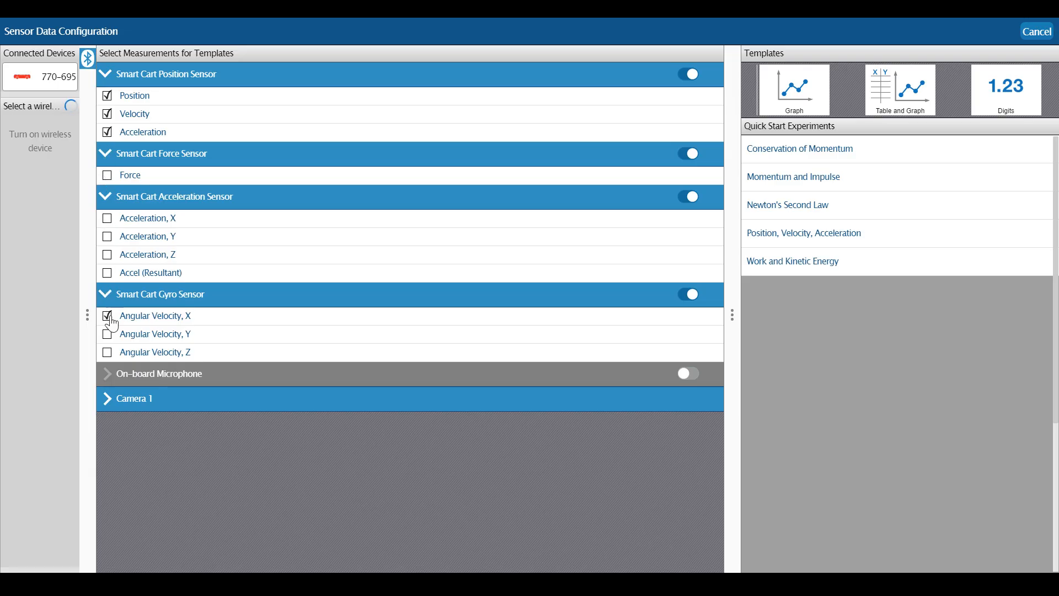
{"action": "left_click", "coordinate": [107, 315]}
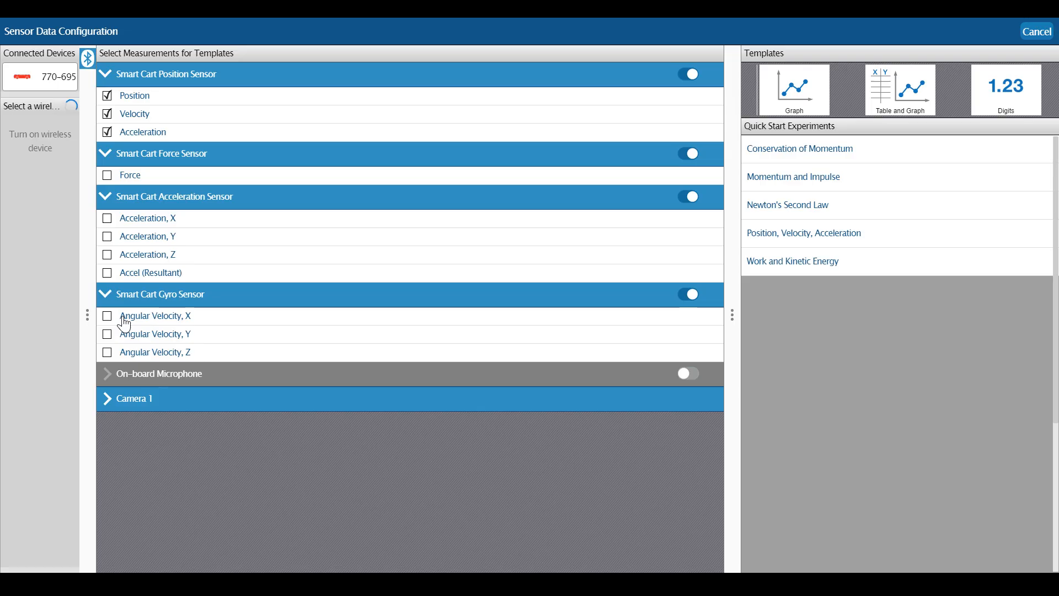
{"action": "mouse_move", "coordinate": [569, 173]}
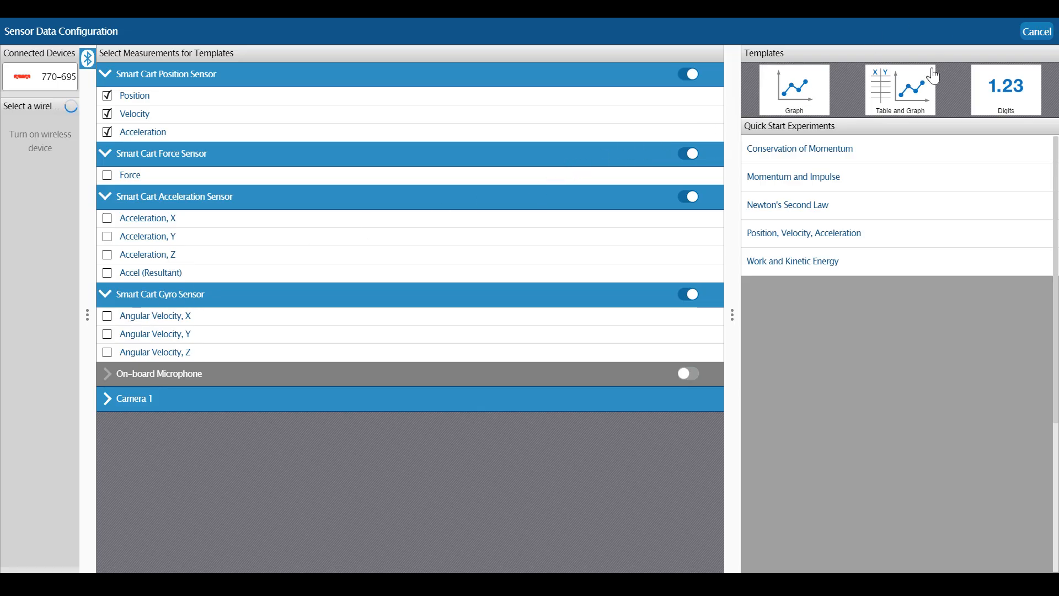
Build a Graph display giving three stacked plots of Position, Velocity and Force versus time
{"action": "left_click", "coordinate": [898, 89]}
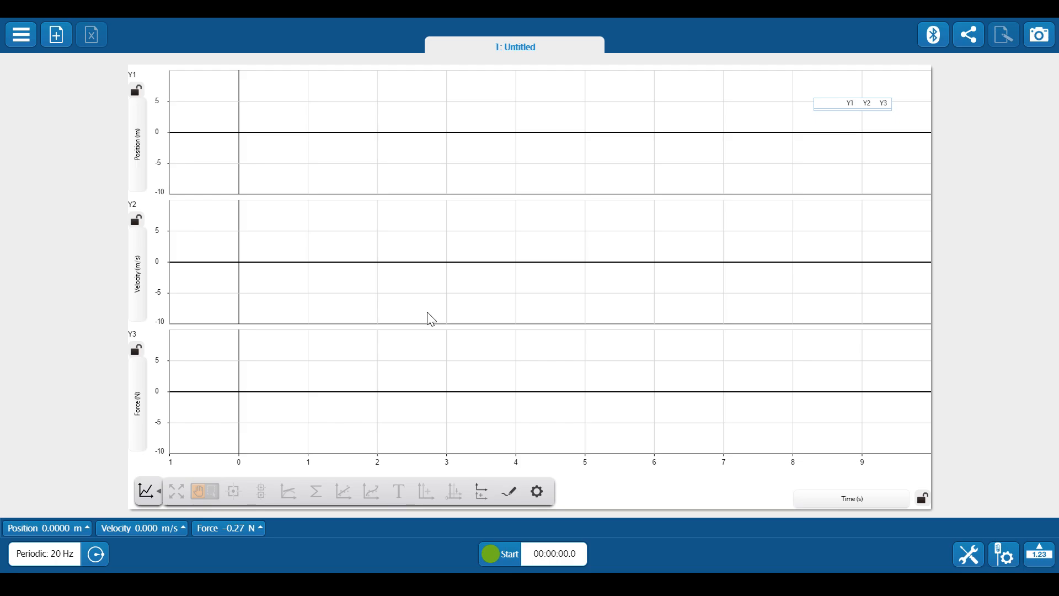
{"action": "mouse_move", "coordinate": [500, 553]}
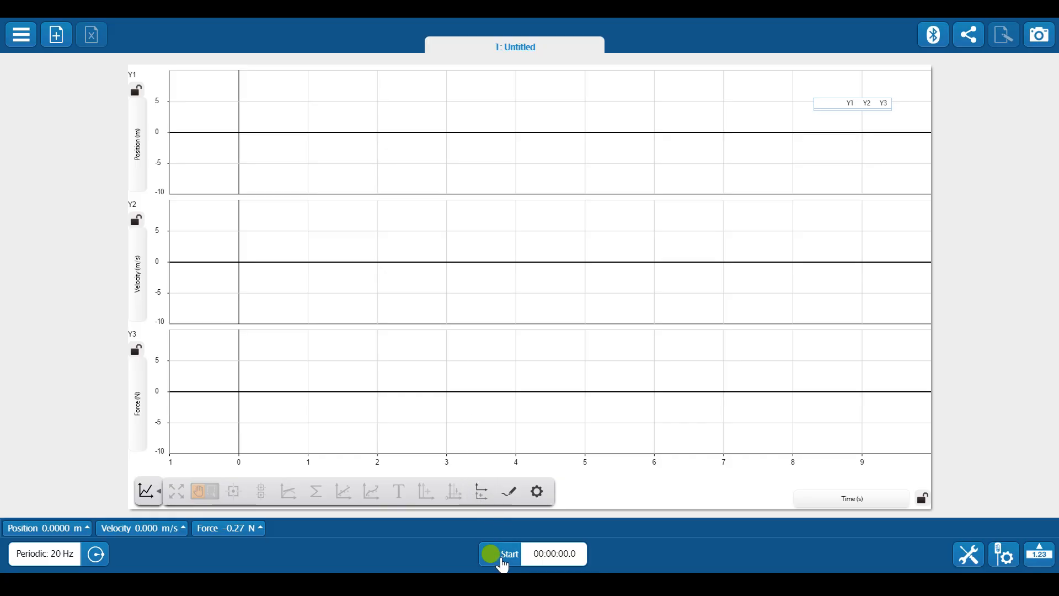